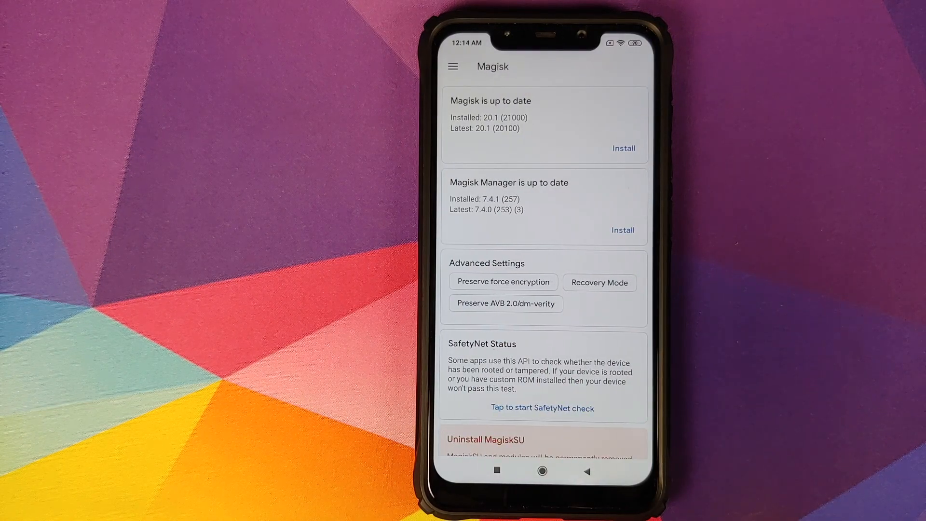
# Reach the Settings page from Magisk's side menu.
pyautogui.click(453, 66)
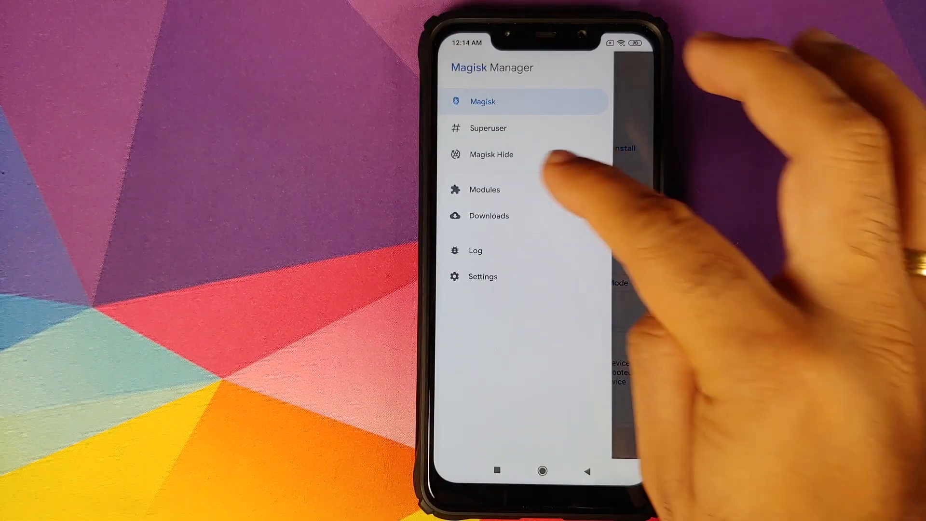
pyautogui.click(482, 276)
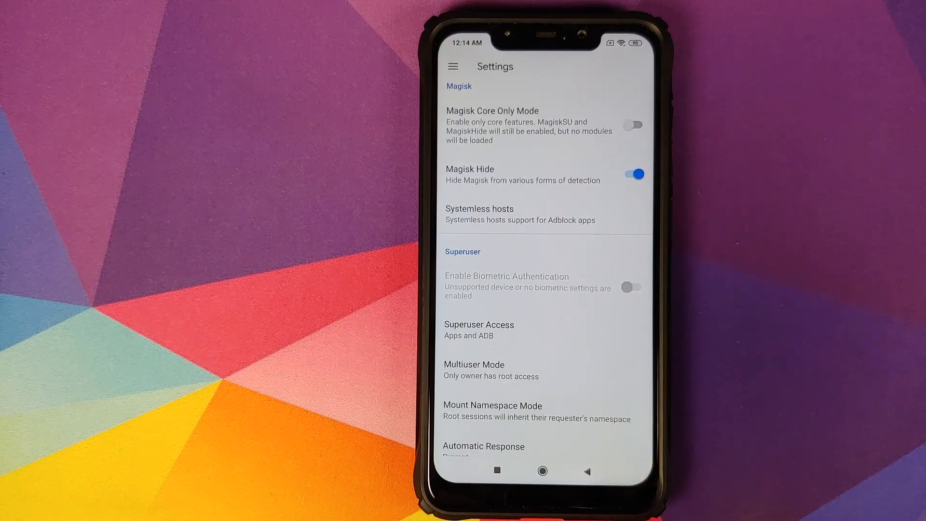
pyautogui.click(479, 329)
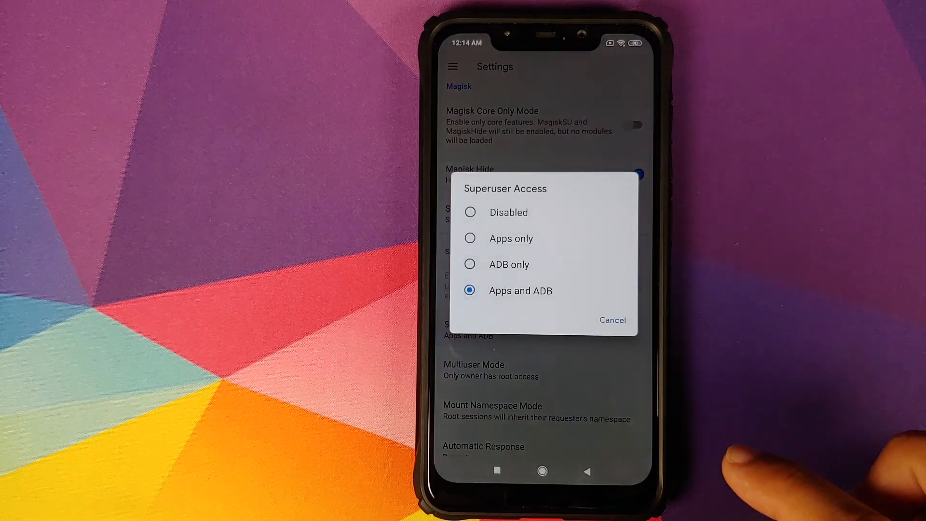
pyautogui.click(613, 319)
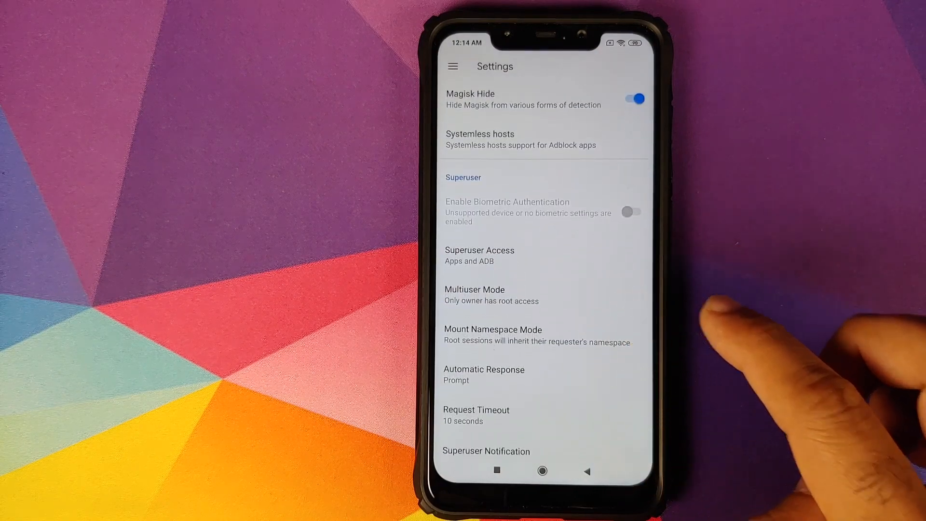
pyautogui.click(475, 289)
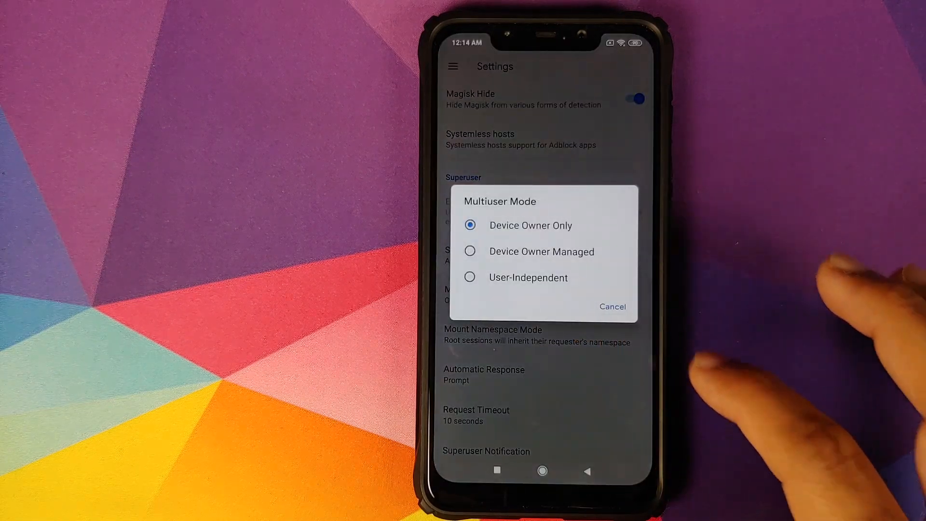
pyautogui.click(613, 307)
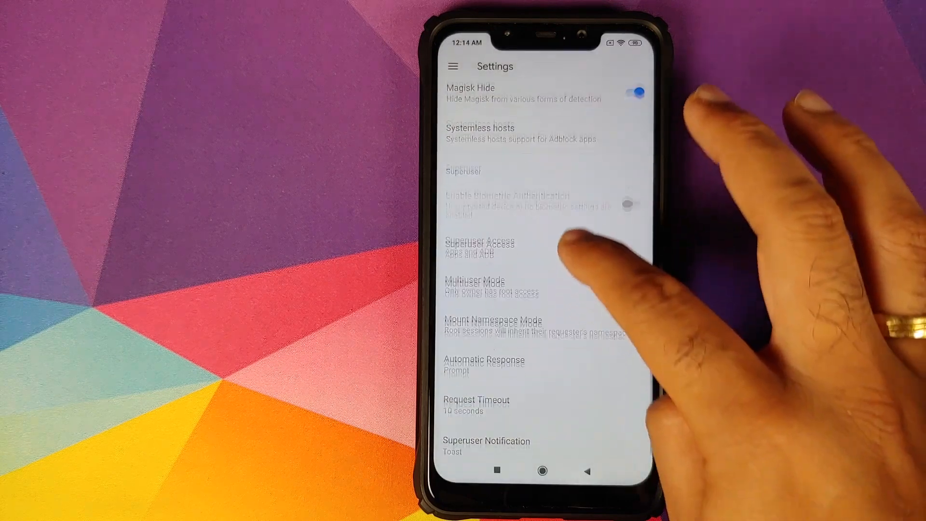
pyautogui.click(493, 325)
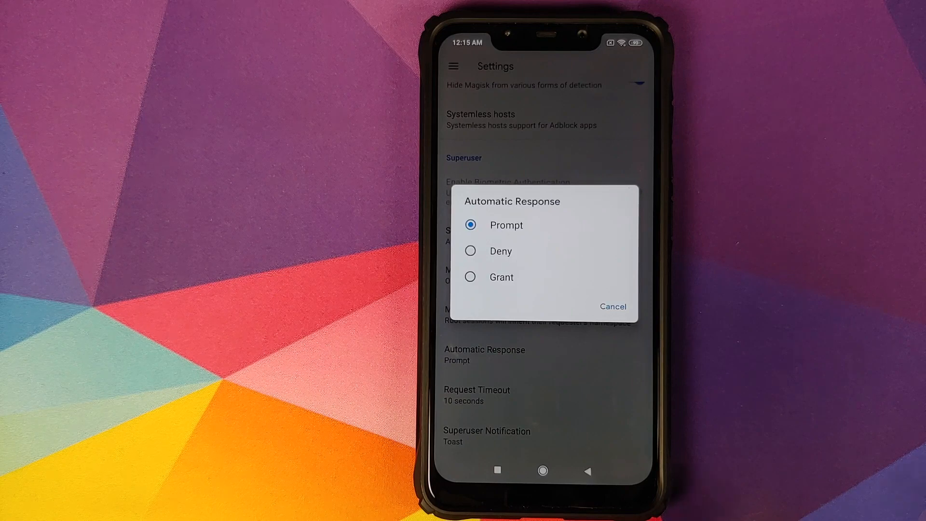
pyautogui.click(612, 307)
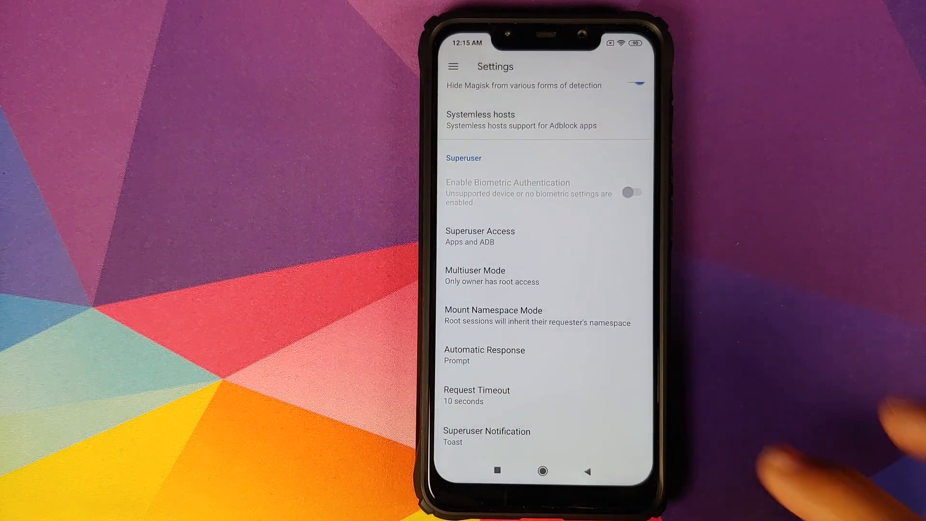
# Set Request Timeout to 60 seconds and review the Superuser Notification option.
pyautogui.click(476, 395)
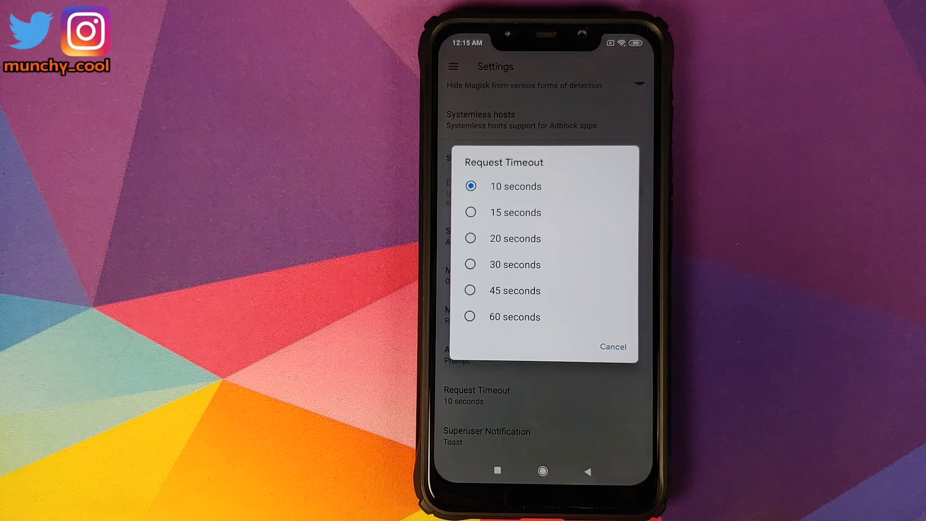
pyautogui.click(515, 317)
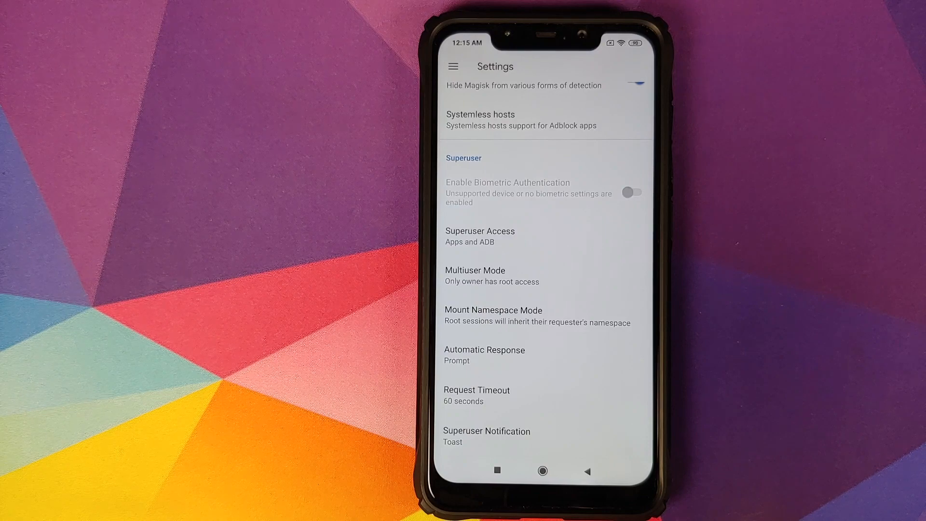
pyautogui.click(487, 436)
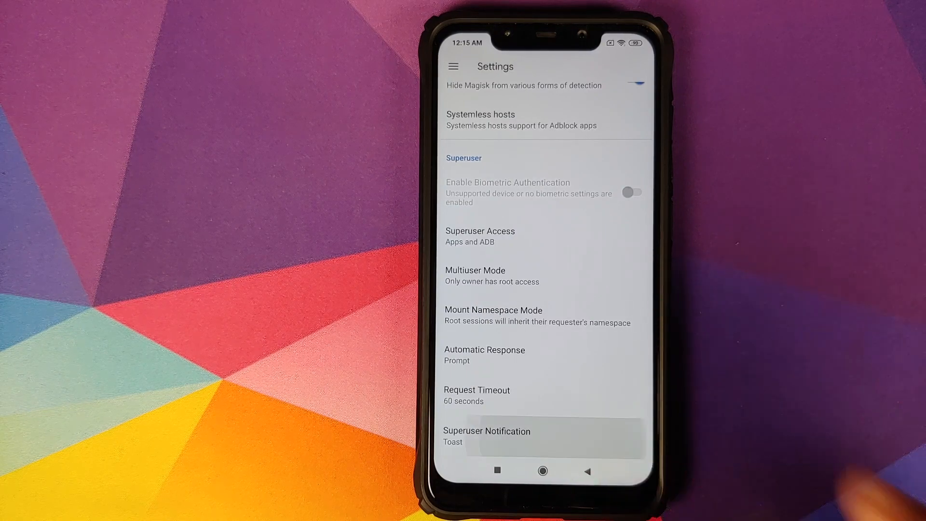
pyautogui.click(487, 436)
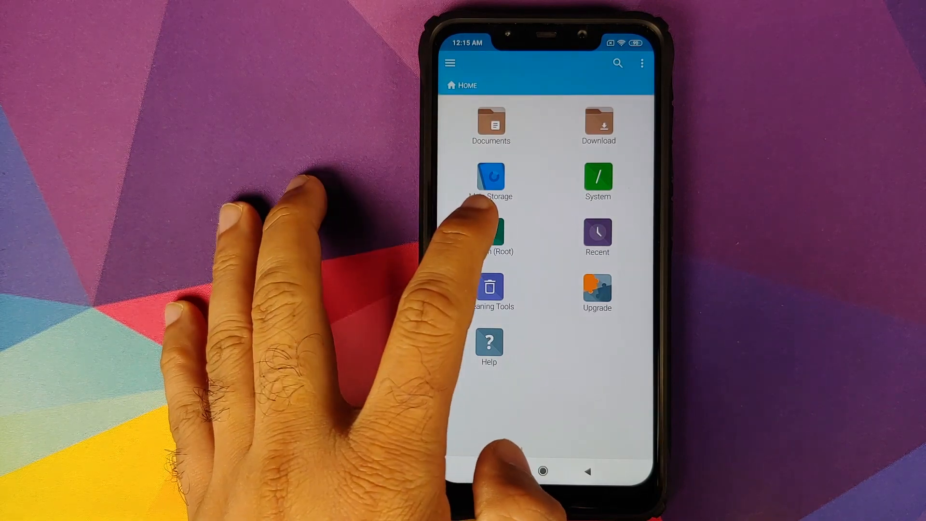
# Enter System (Root) and accept the Root Access Authorization warning.
pyautogui.click(491, 237)
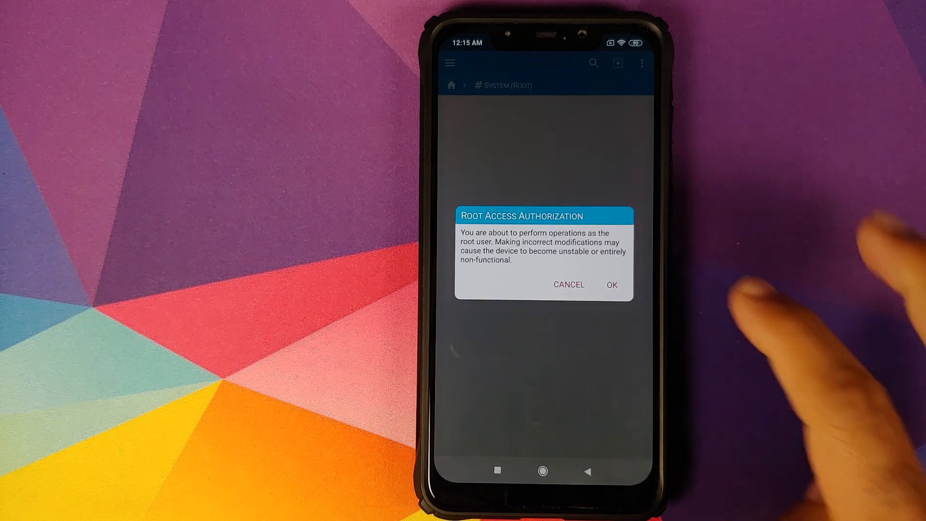
pyautogui.click(611, 285)
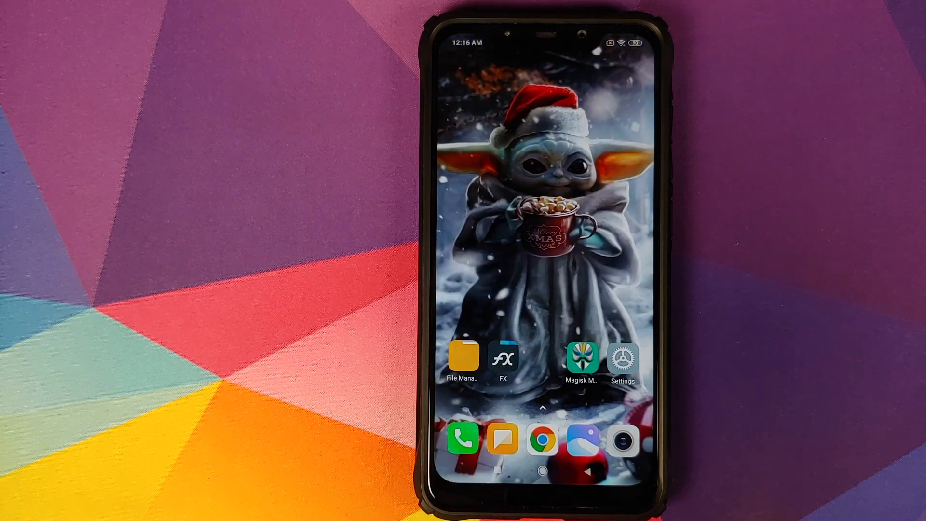
# Reach Magisk Manager's app info in MIUI Settings and review its app permissions.
pyautogui.click(623, 359)
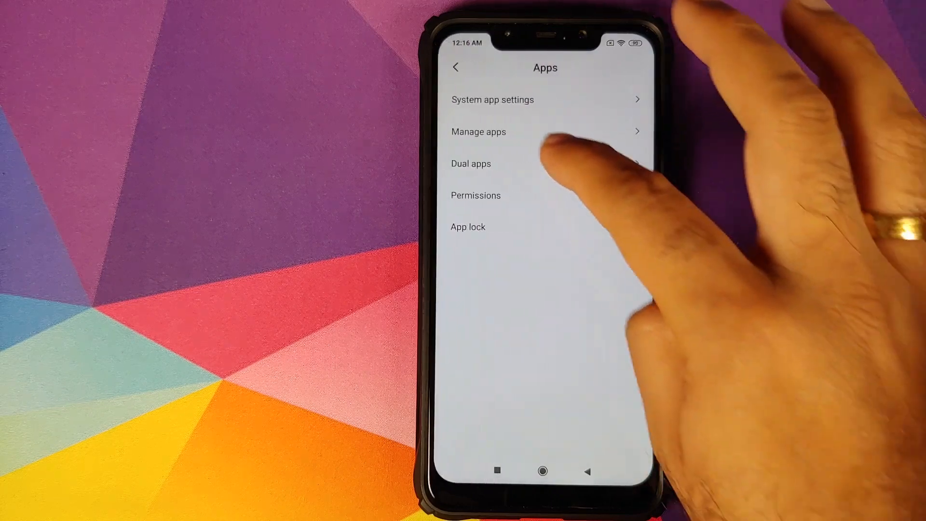
pyautogui.click(478, 132)
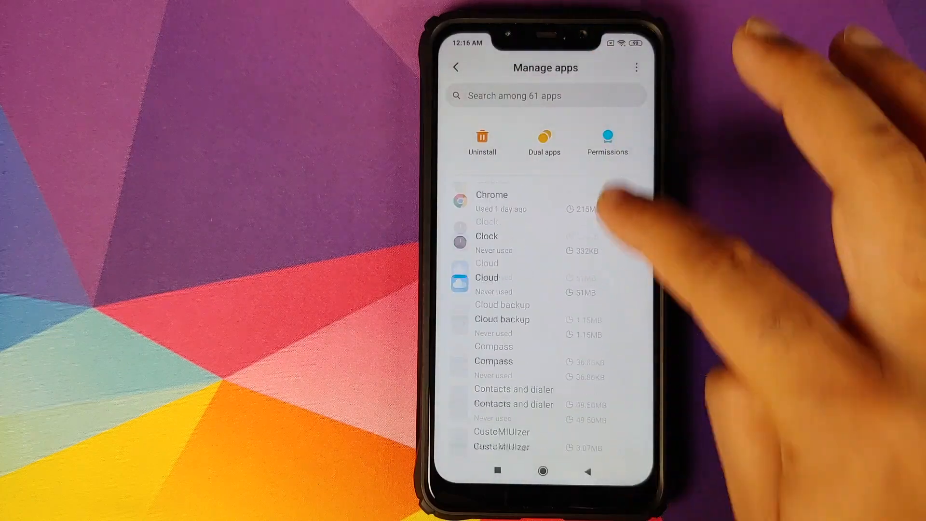
pyautogui.scroll(-3)
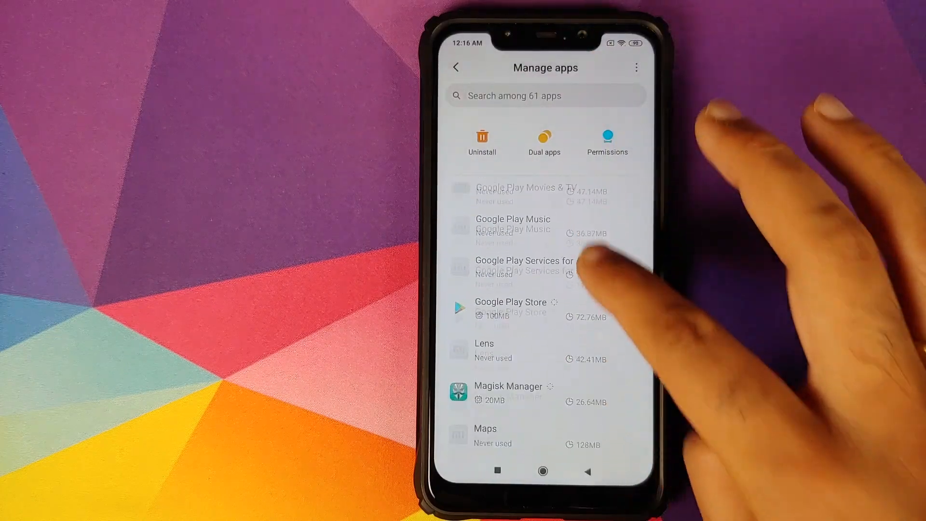
pyautogui.click(508, 392)
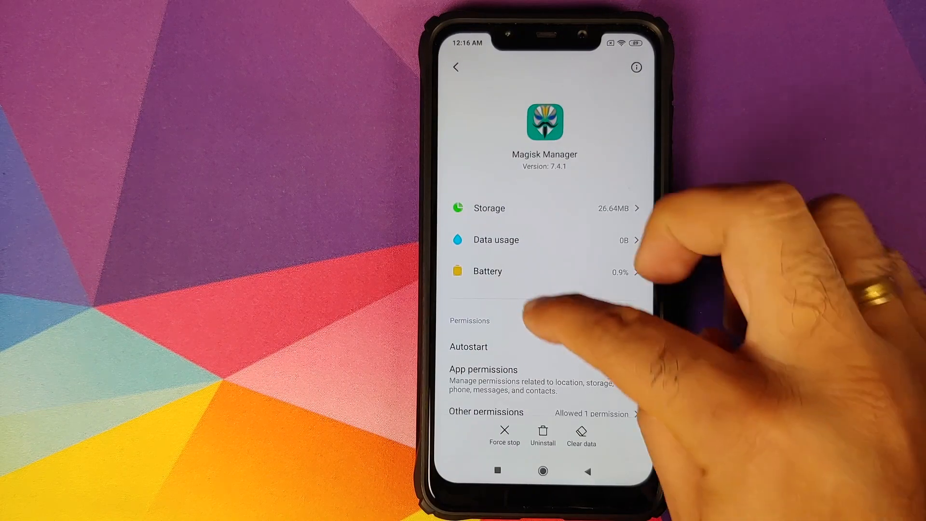
pyautogui.click(483, 369)
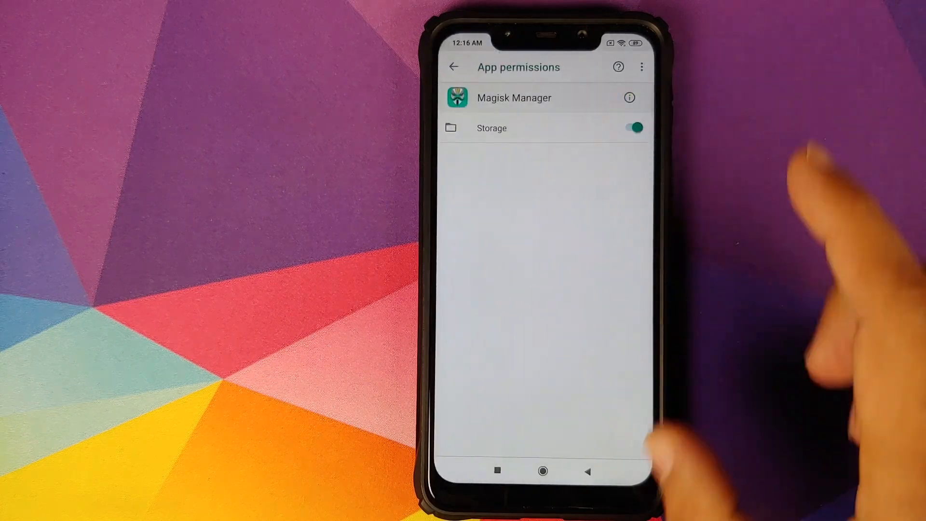
pyautogui.click(455, 66)
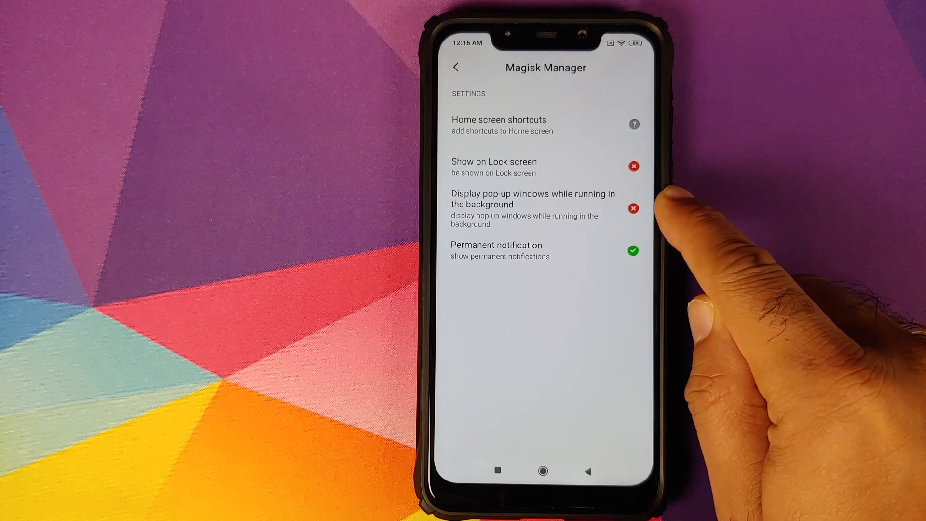
# Allow Magisk Manager to display pop-up windows while running in the background.
pyautogui.click(634, 166)
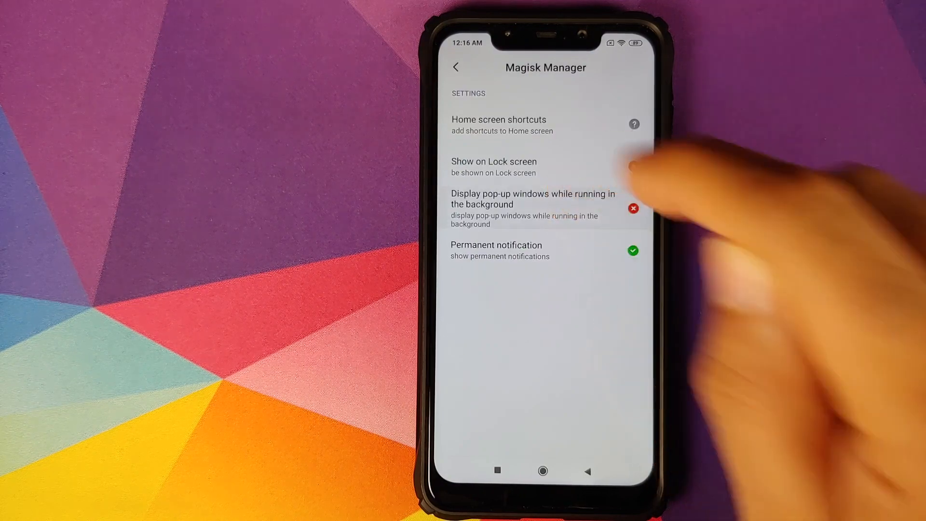
pyautogui.click(632, 207)
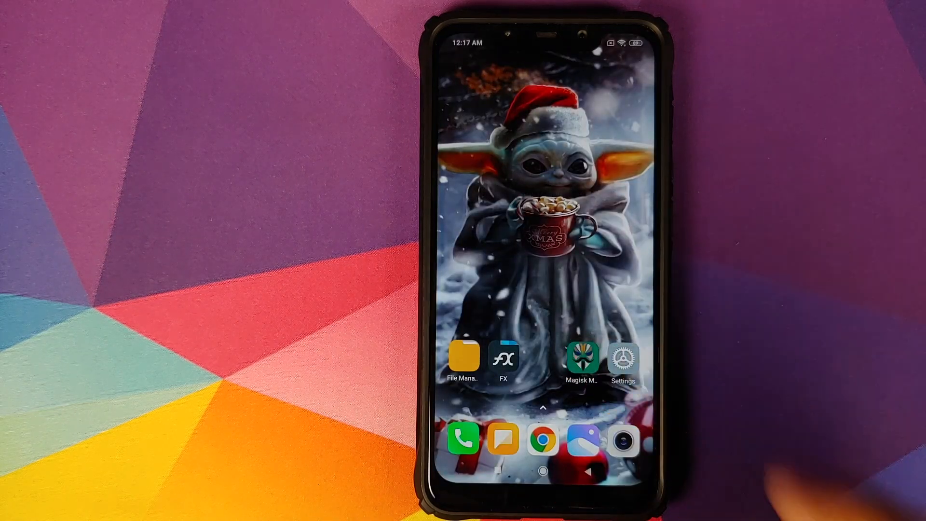
# Launch FX and grant it superuser access Forever from the Magisk prompt.
pyautogui.click(582, 357)
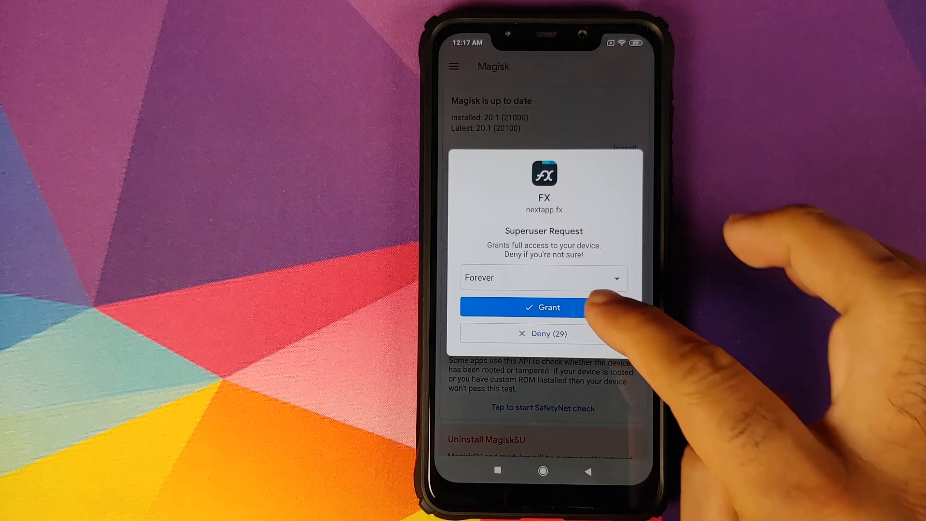
pyautogui.click(542, 308)
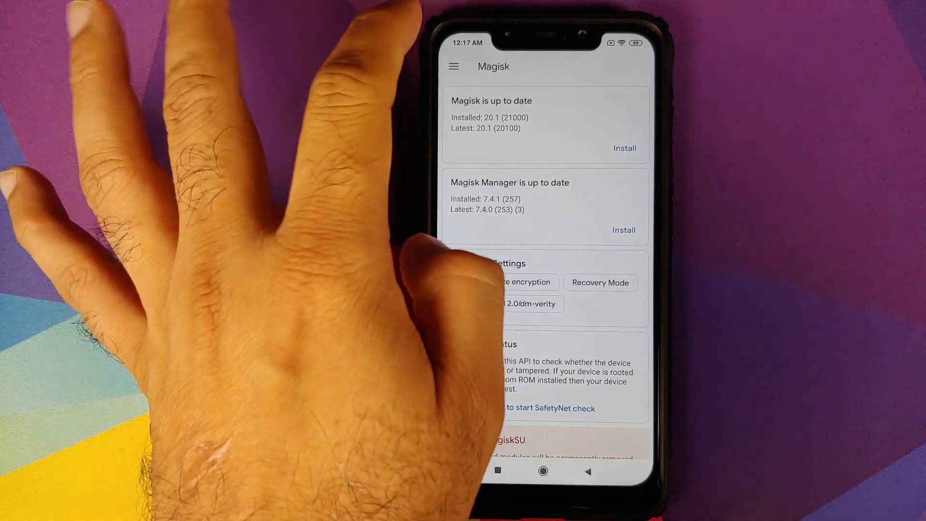
# Browse Magisk's side menu entries and return to the Magisk status page.
pyautogui.click(453, 66)
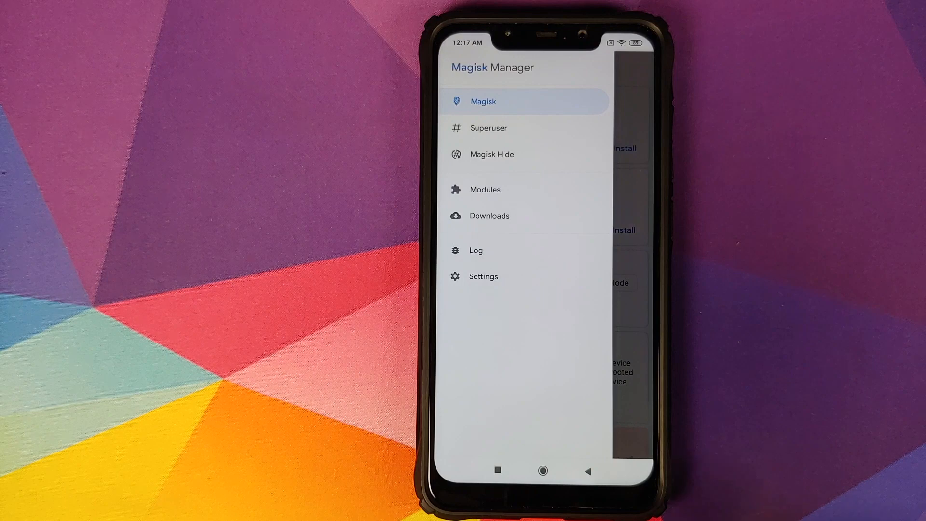
pyautogui.click(489, 128)
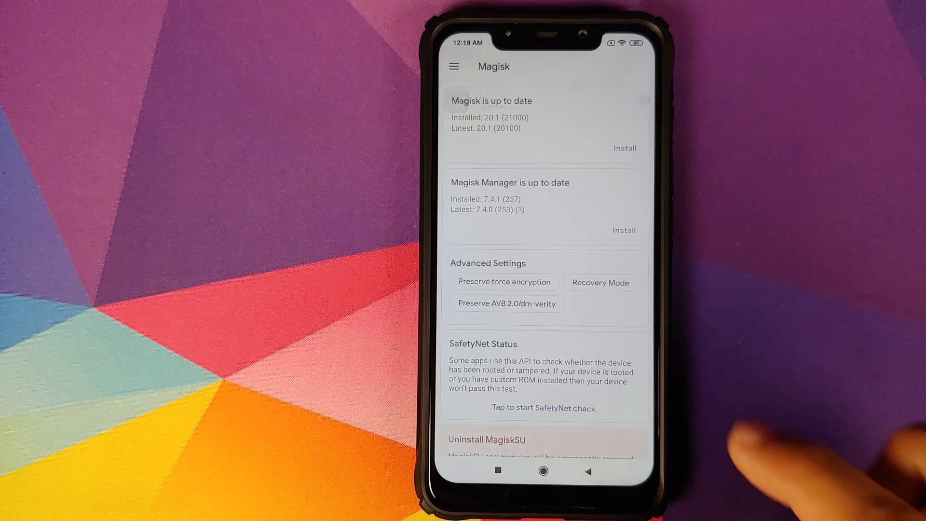
pyautogui.click(454, 66)
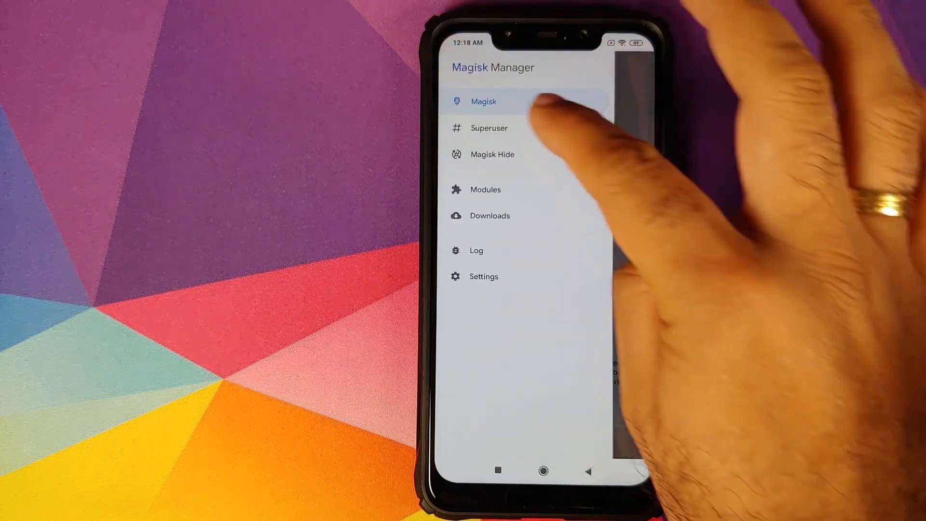
pyautogui.click(488, 128)
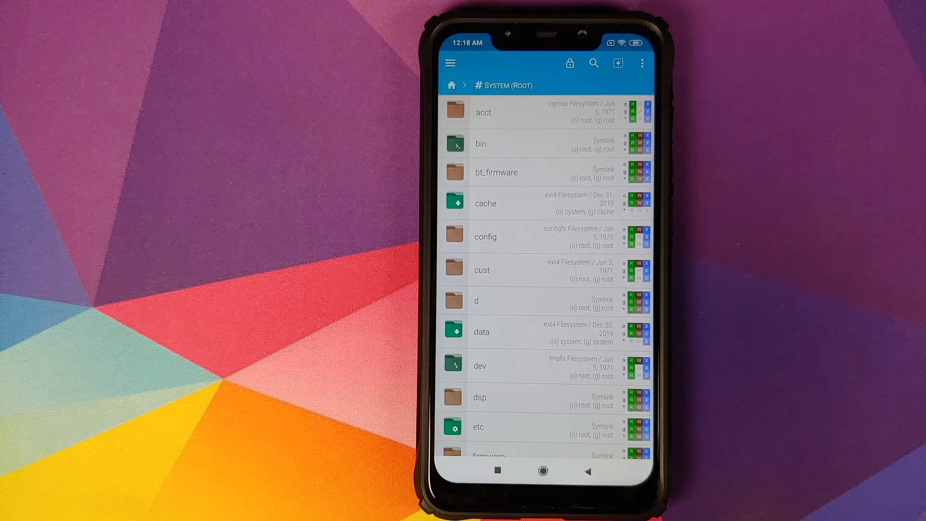
# Go Home and reopen Magisk Manager to see FX in the Superuser list.
pyautogui.click(451, 84)
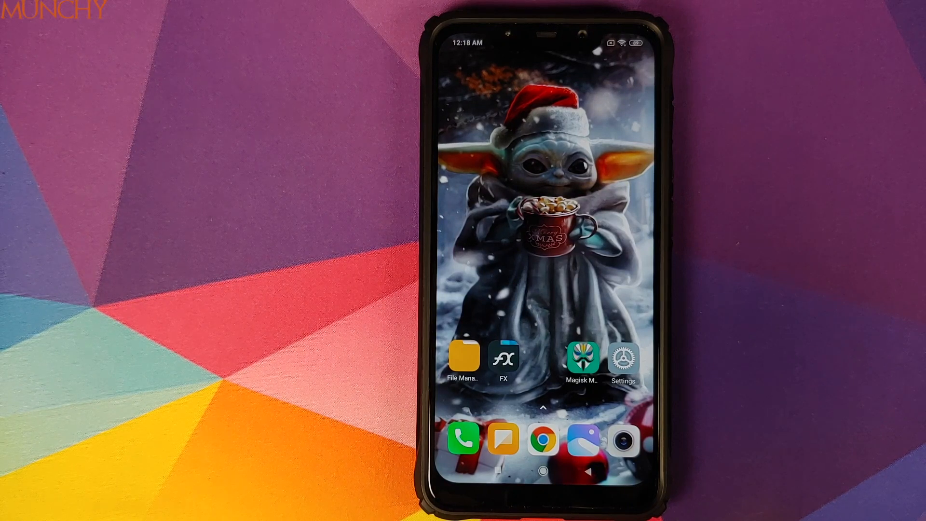
pyautogui.click(503, 359)
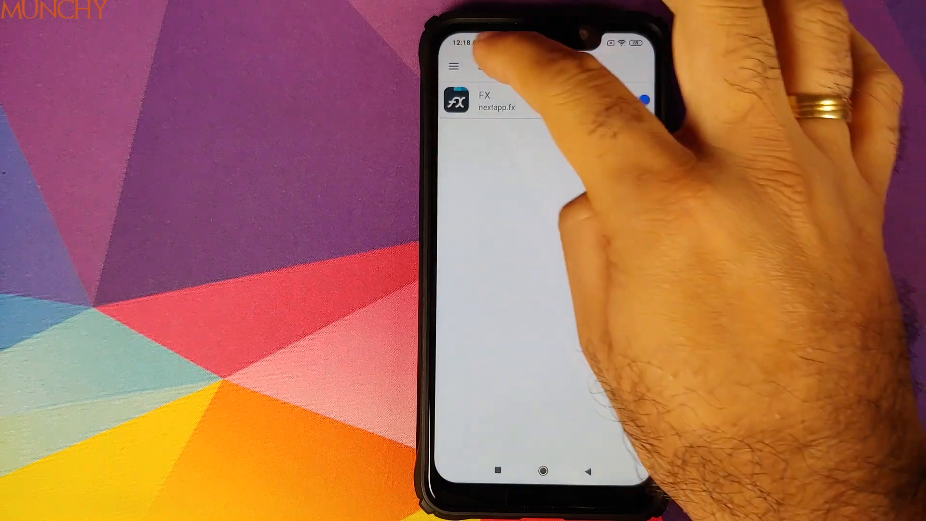